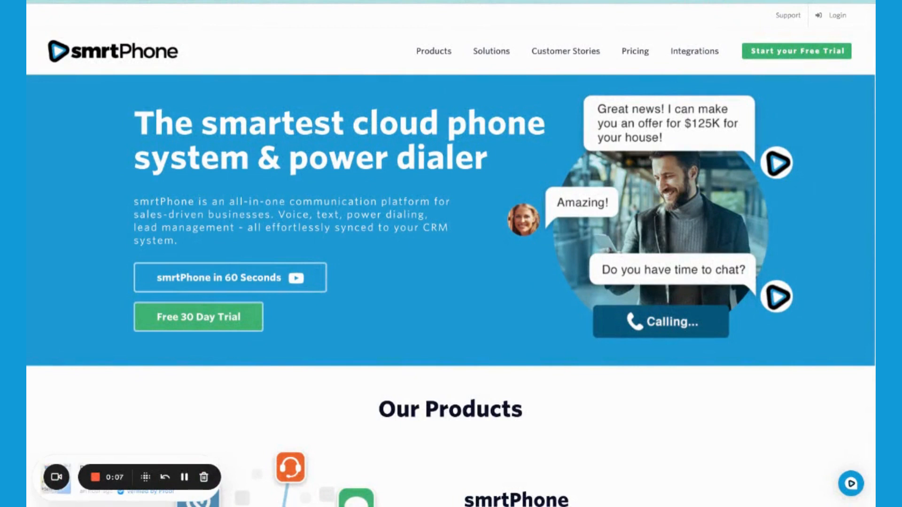
pyautogui.moveTo(765, 122)
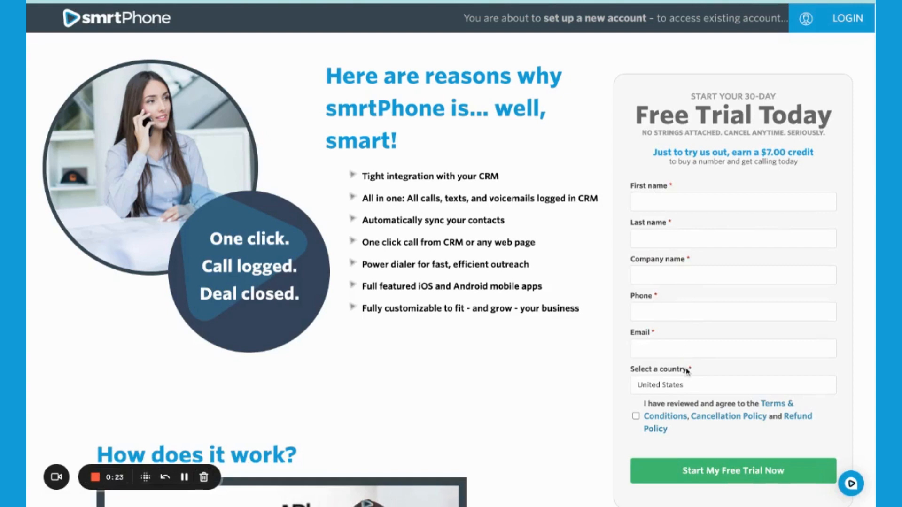
pyautogui.moveTo(695, 460)
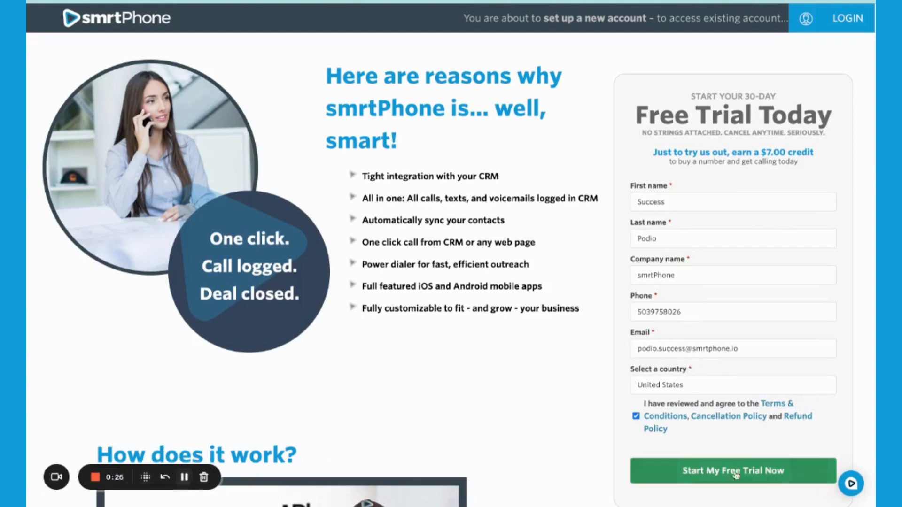
# Submit the completed 30-day free trial sign-up form with terms accepted.
pyautogui.click(734, 471)
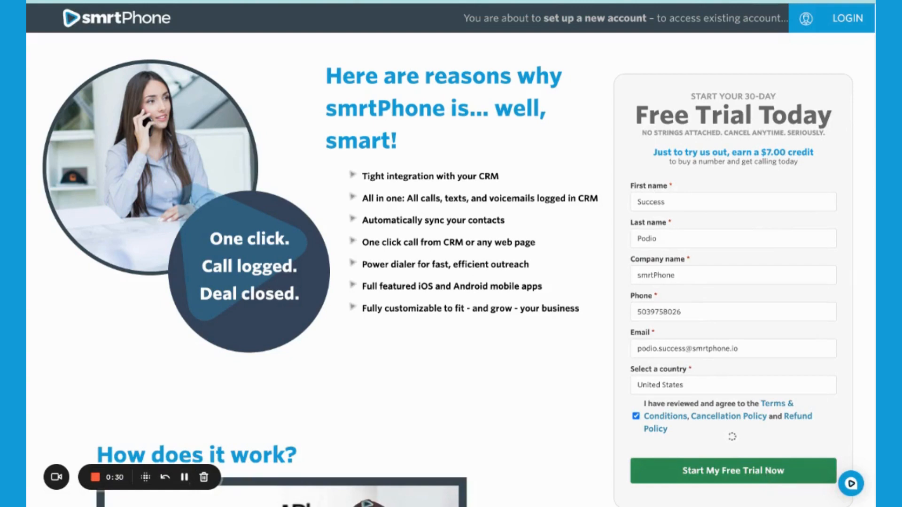
pyautogui.moveTo(546, 463)
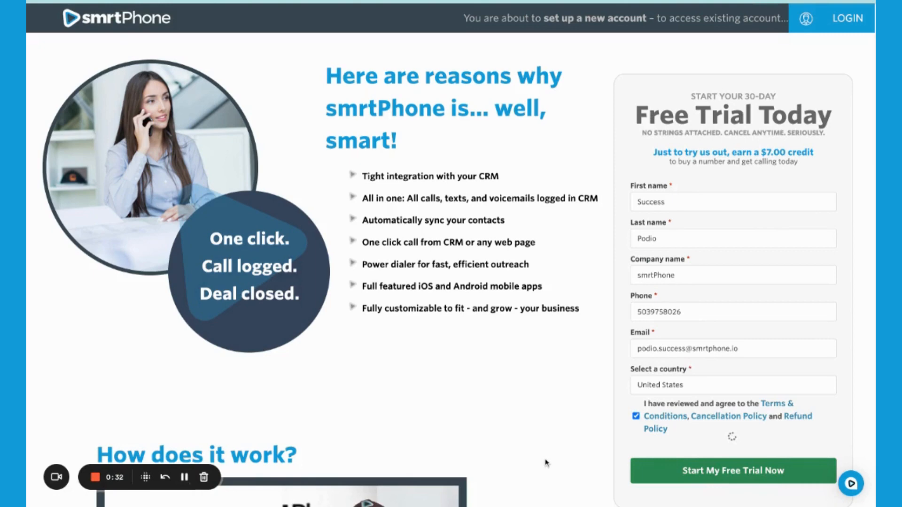
# Enter the emailed six-digit activation code and activate the new account.
pyautogui.click(733, 471)
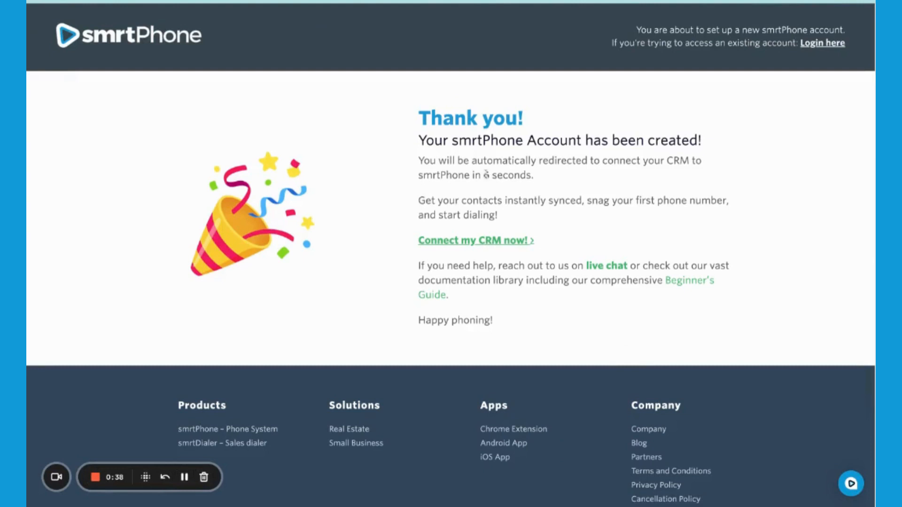
pyautogui.moveTo(482, 243)
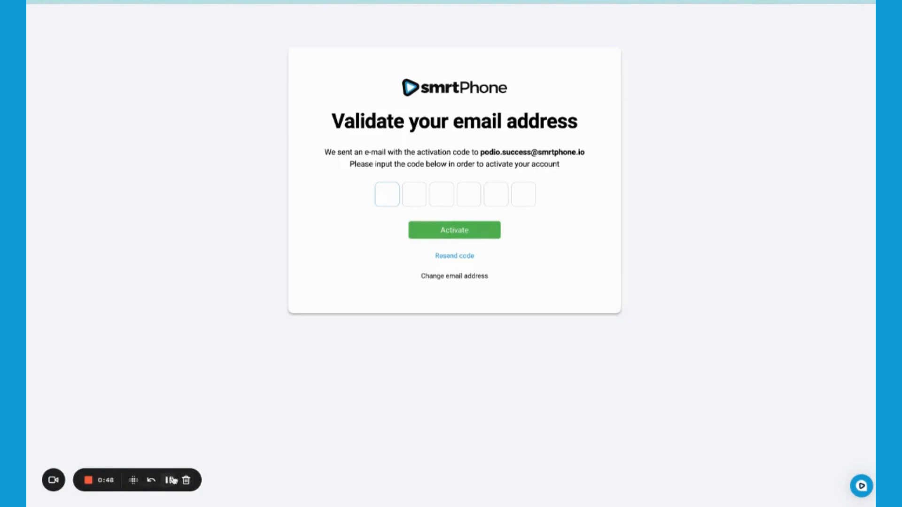
pyautogui.click(454, 230)
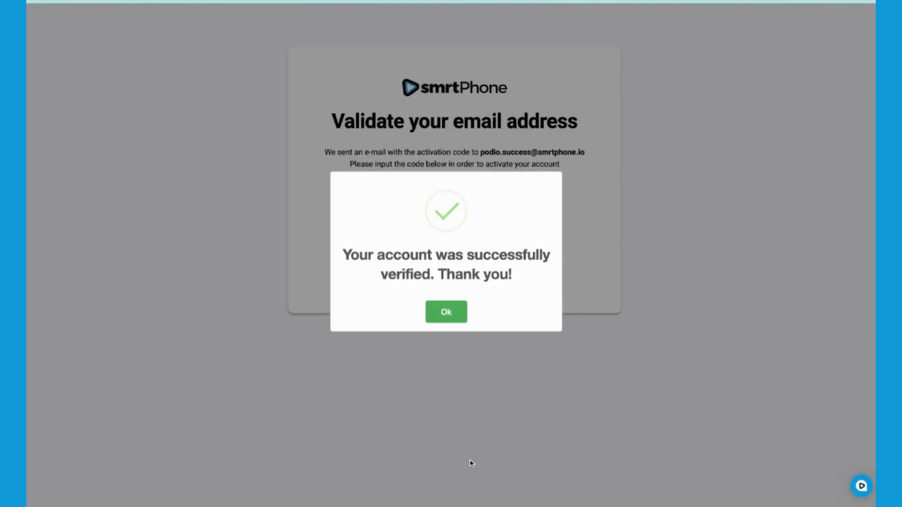
pyautogui.moveTo(474, 424)
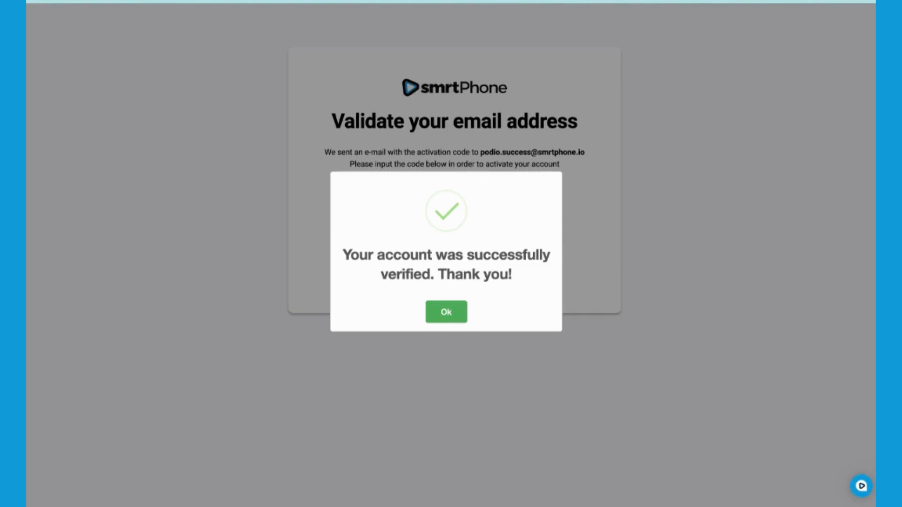
pyautogui.moveTo(446, 314)
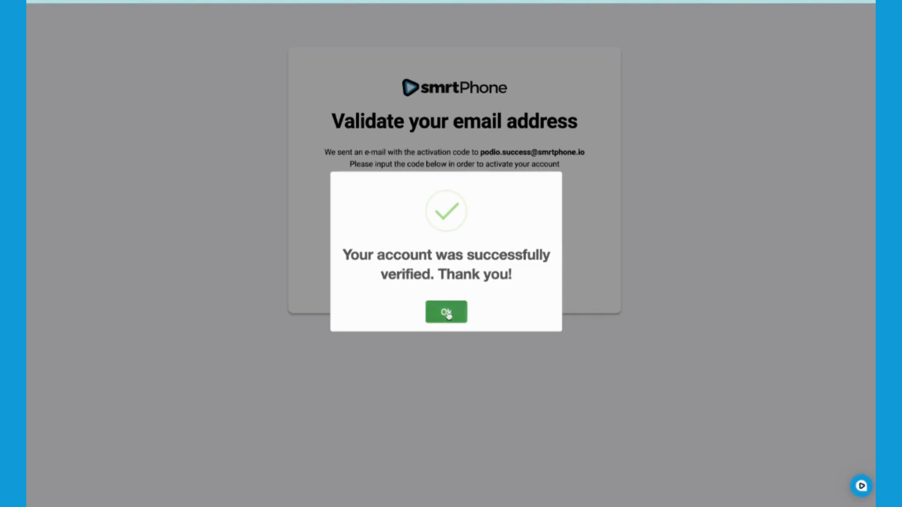
# Connect to Podio and select the Success Demo workspace with its Contacts app.
pyautogui.click(446, 312)
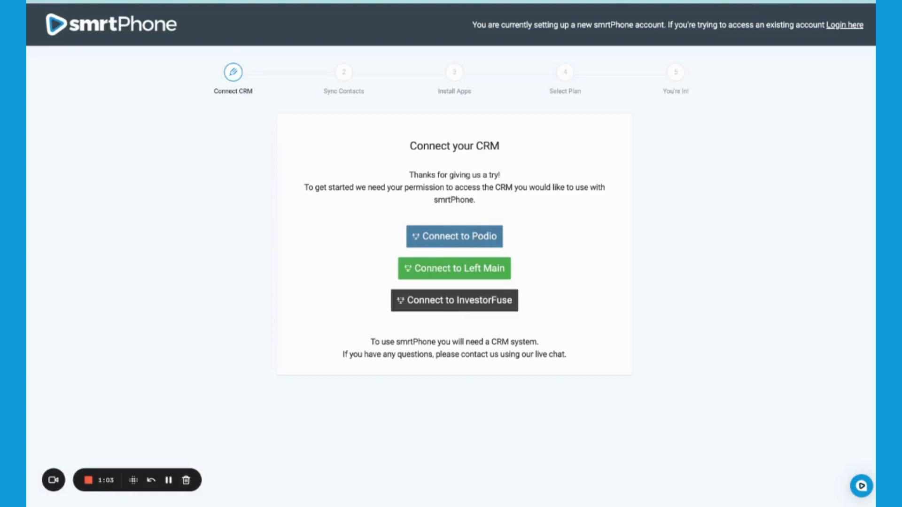
pyautogui.click(454, 236)
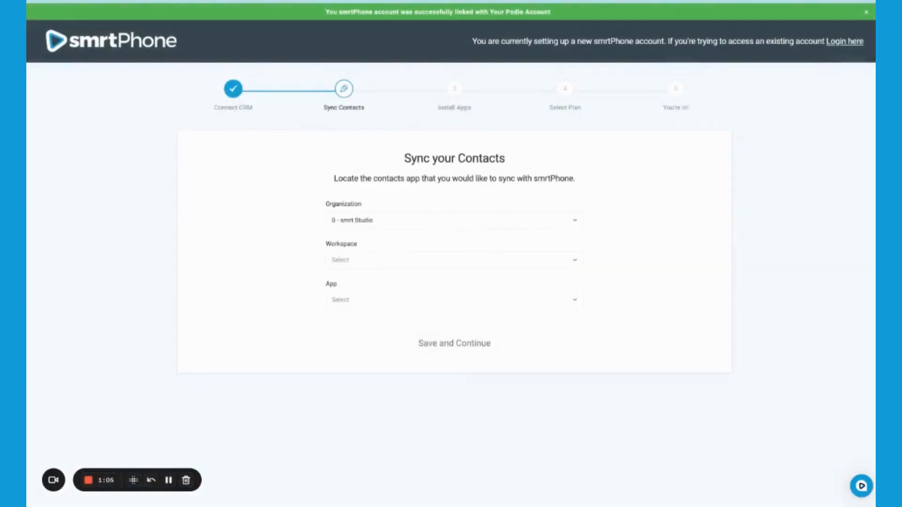
pyautogui.moveTo(369, 230)
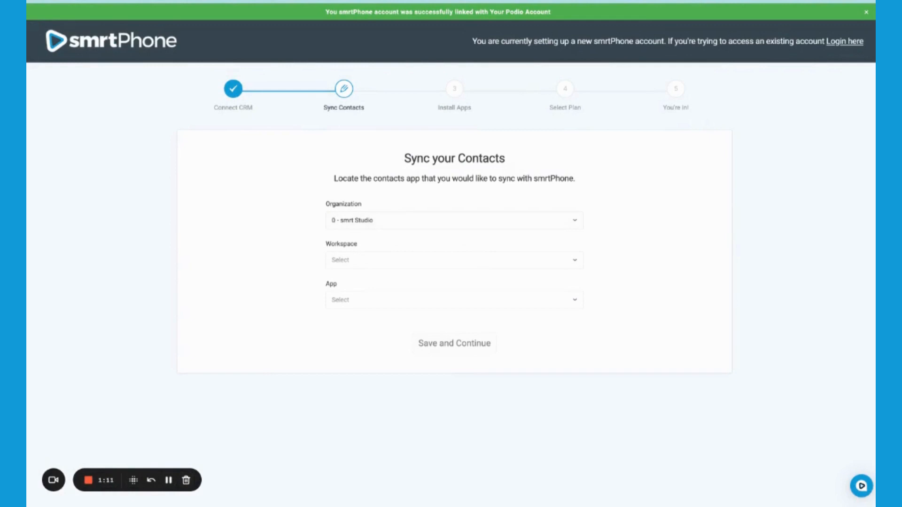
pyautogui.moveTo(404, 225)
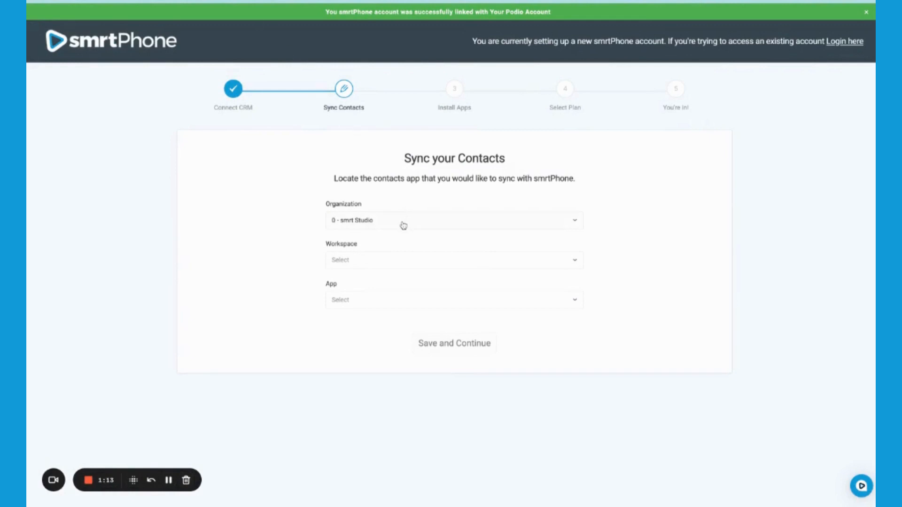
pyautogui.moveTo(388, 271)
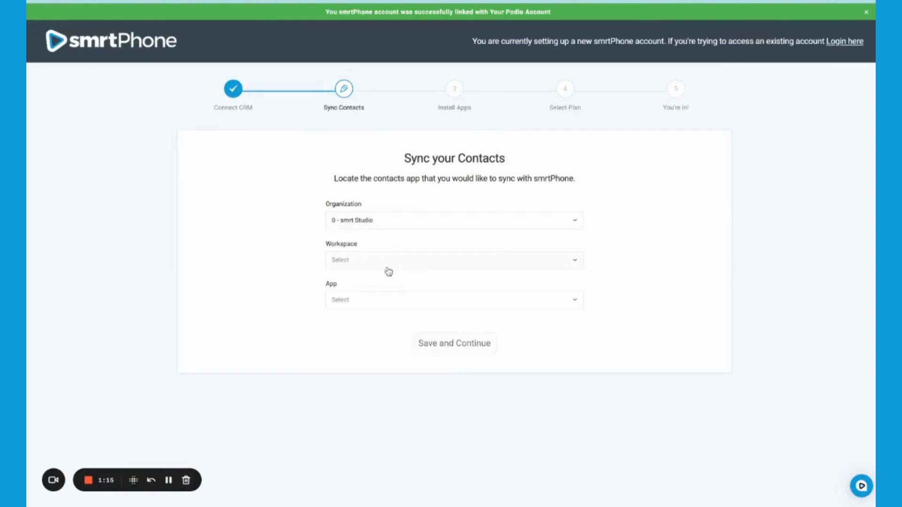
pyautogui.click(454, 260)
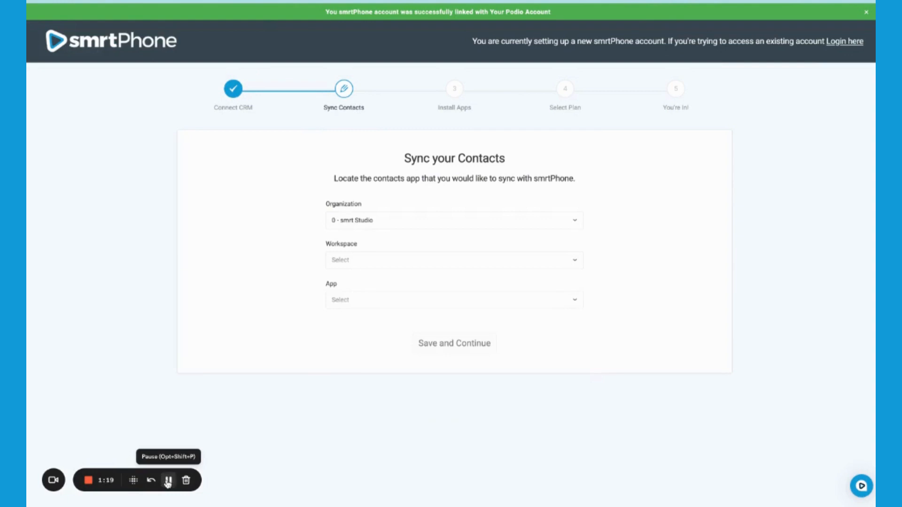
pyautogui.click(167, 480)
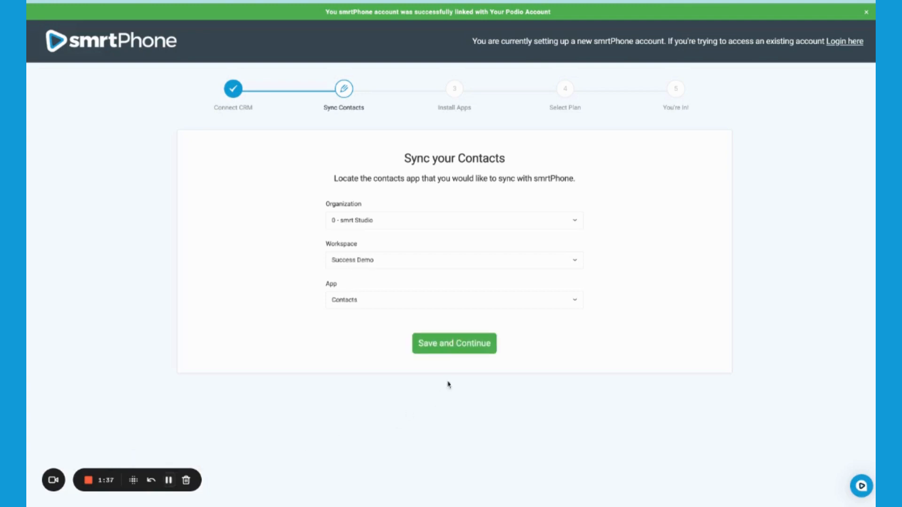
# Map Name and Surname to Podio's Name, Phone Number to Phone, and save.
pyautogui.click(454, 343)
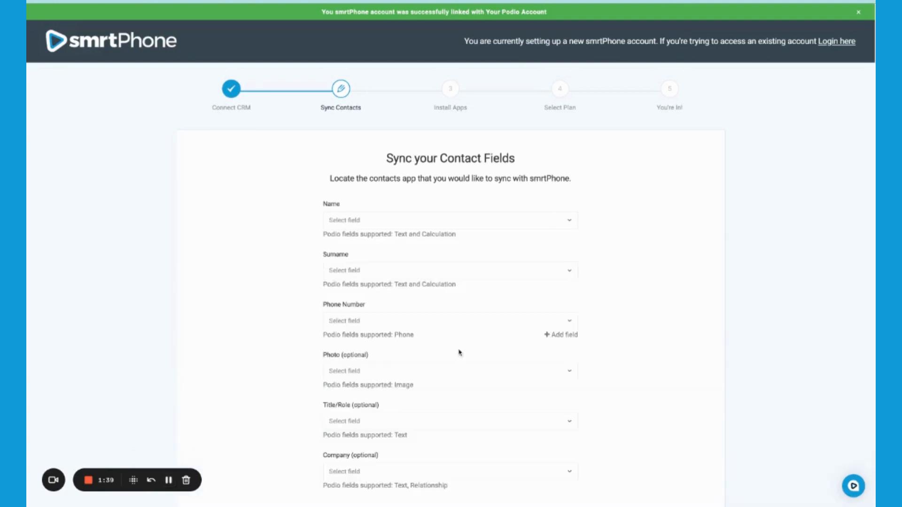
pyautogui.moveTo(654, 261)
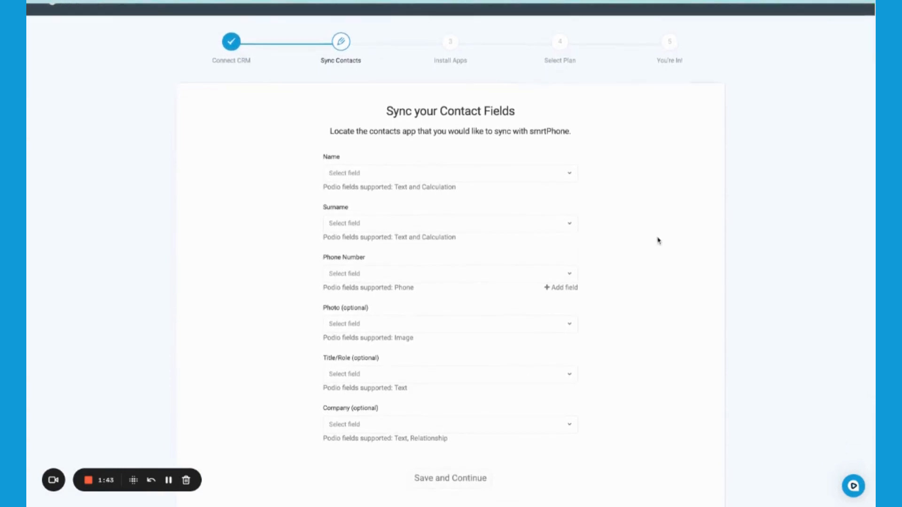
pyautogui.moveTo(471, 456)
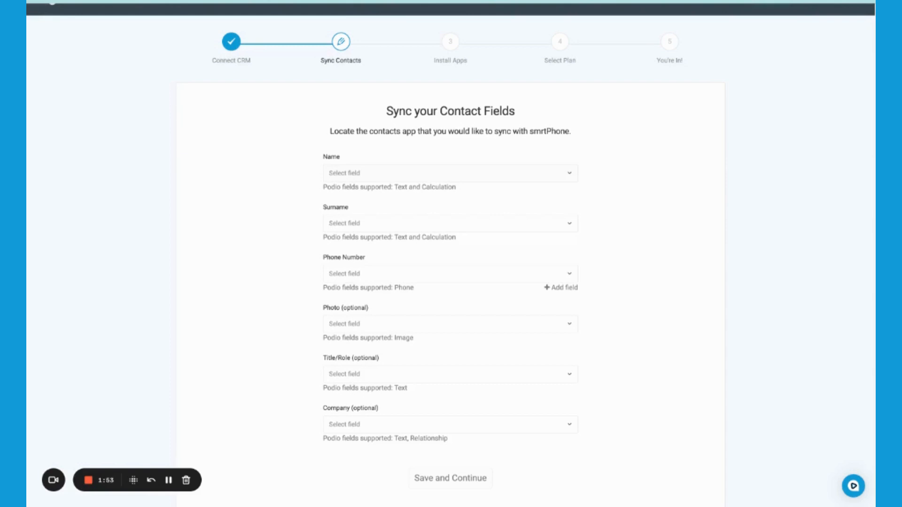
pyautogui.moveTo(354, 361)
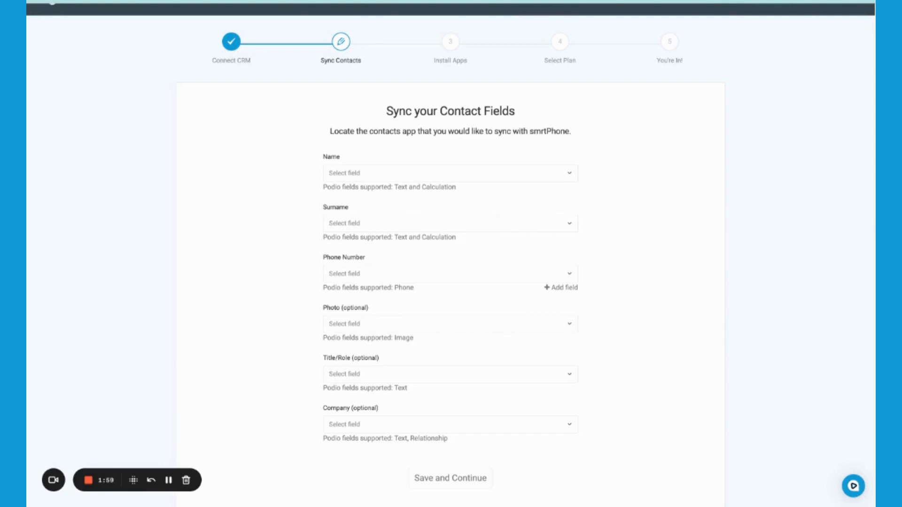
pyautogui.moveTo(302, 438)
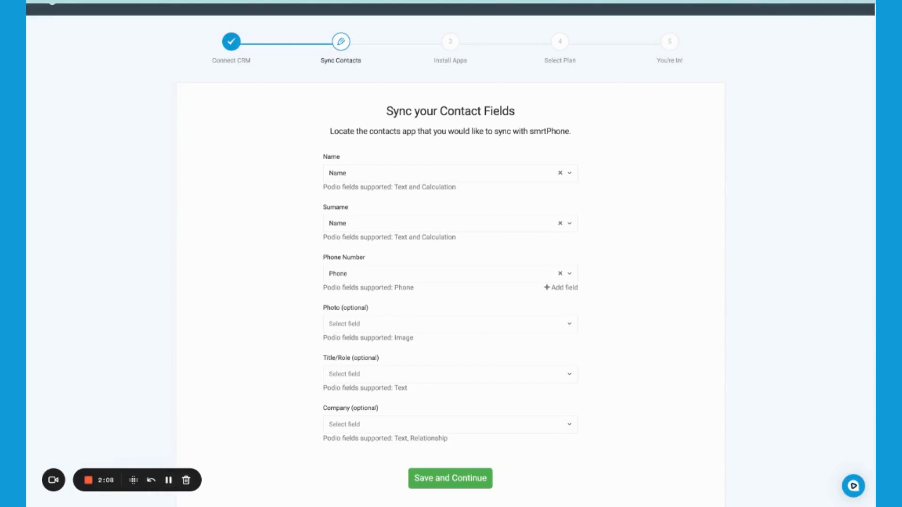
pyautogui.moveTo(459, 502)
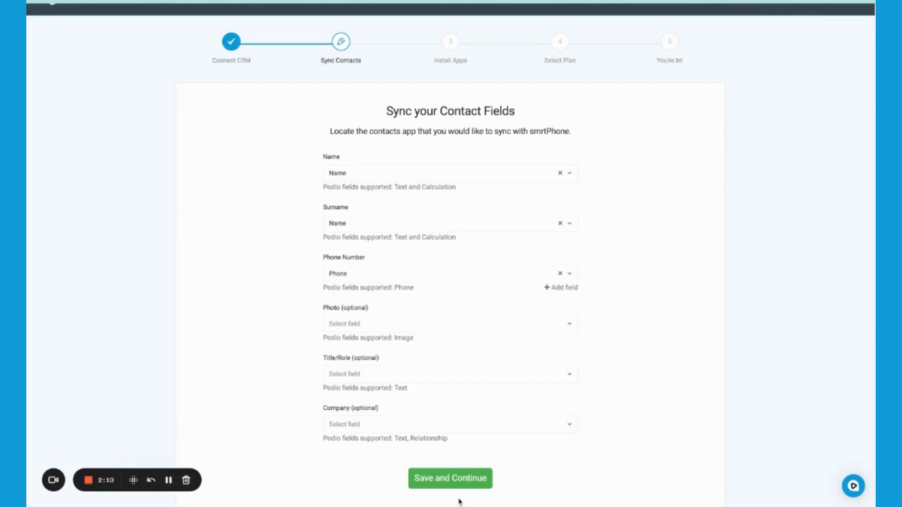
pyautogui.moveTo(418, 289)
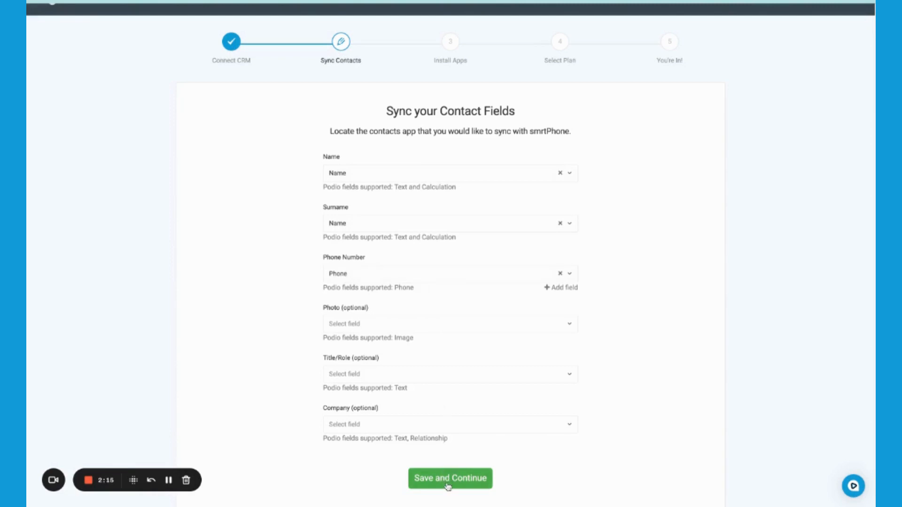
pyautogui.click(451, 478)
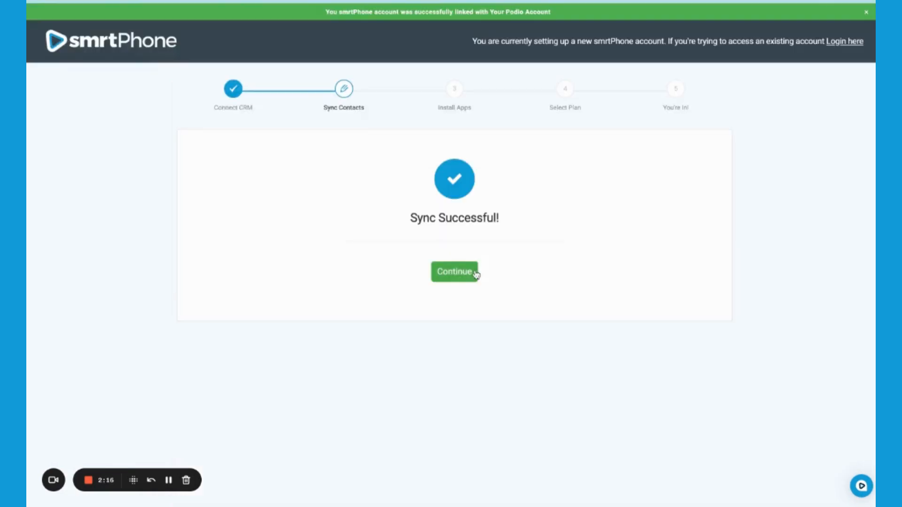
# Continue past Sync Successful and acknowledge the scheduled contacts re-sync.
pyautogui.click(455, 271)
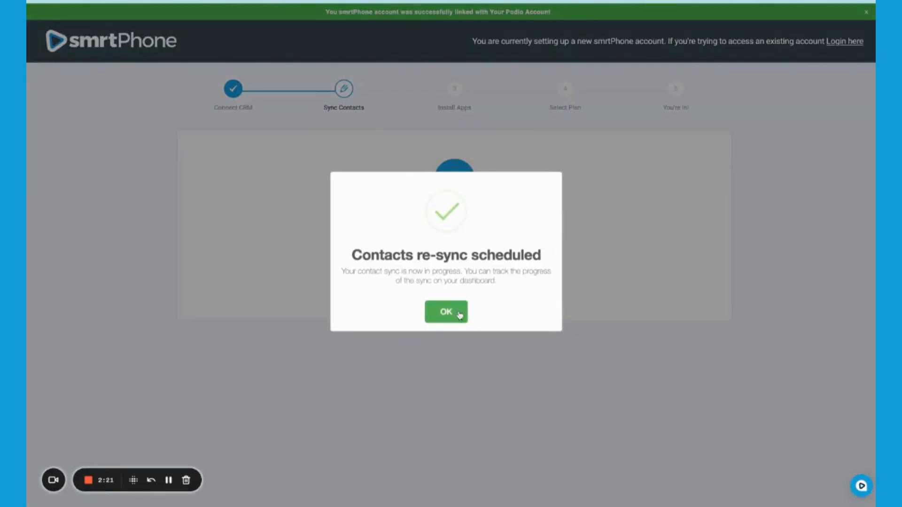
pyautogui.click(446, 312)
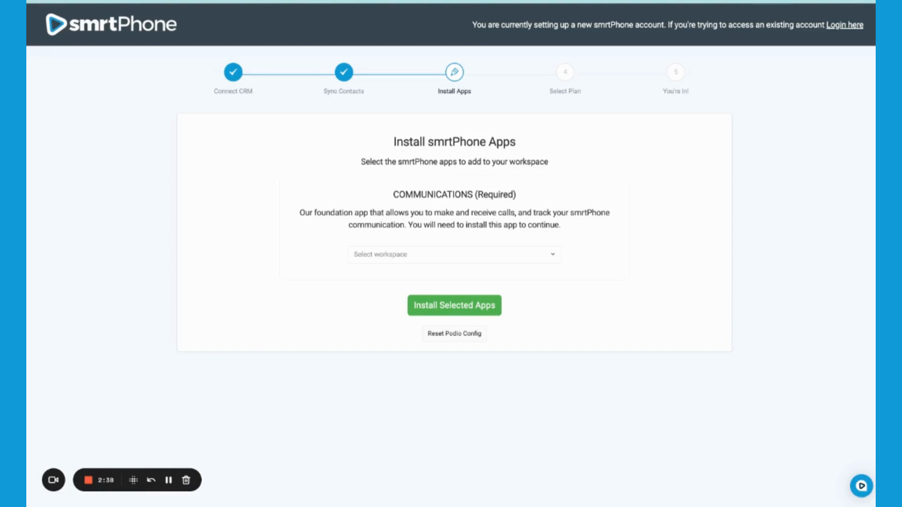
# Install the Communications app into Success Demo and continue to plan selection.
pyautogui.click(454, 254)
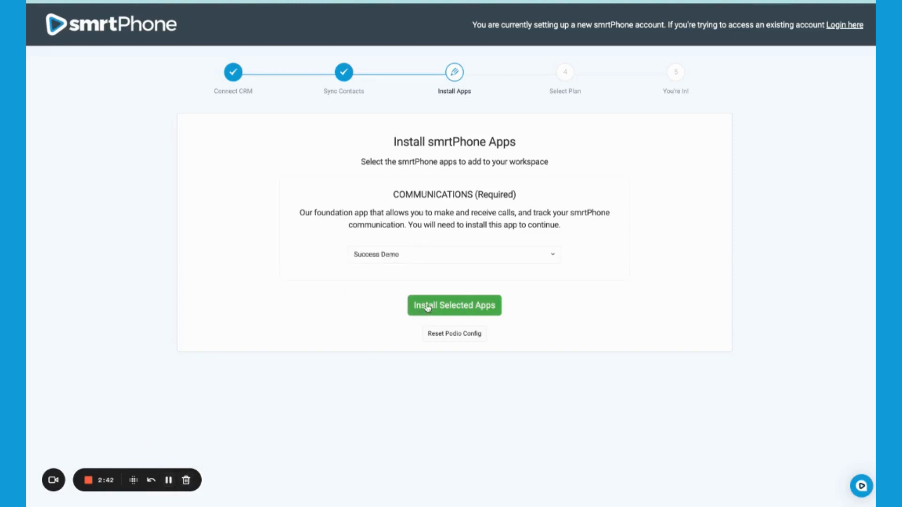
pyautogui.click(454, 306)
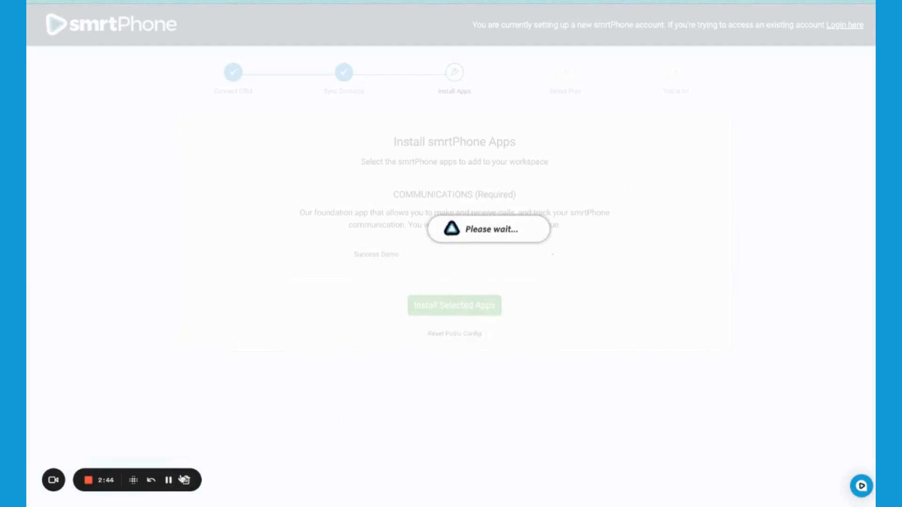
pyautogui.moveTo(169, 481)
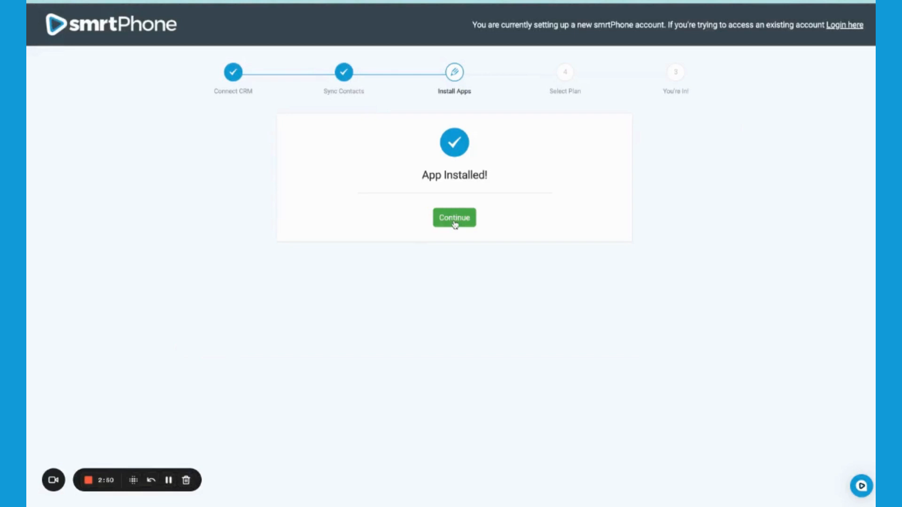
pyautogui.click(454, 218)
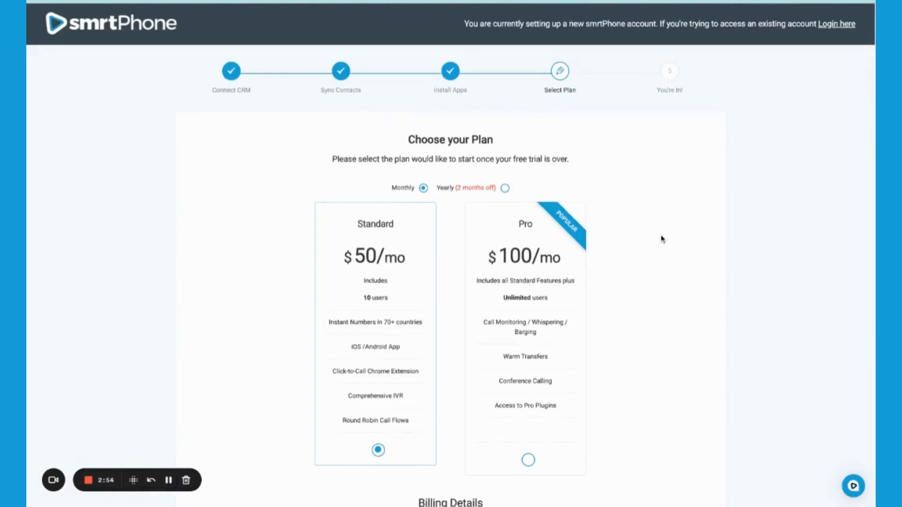
pyautogui.scroll(-3)
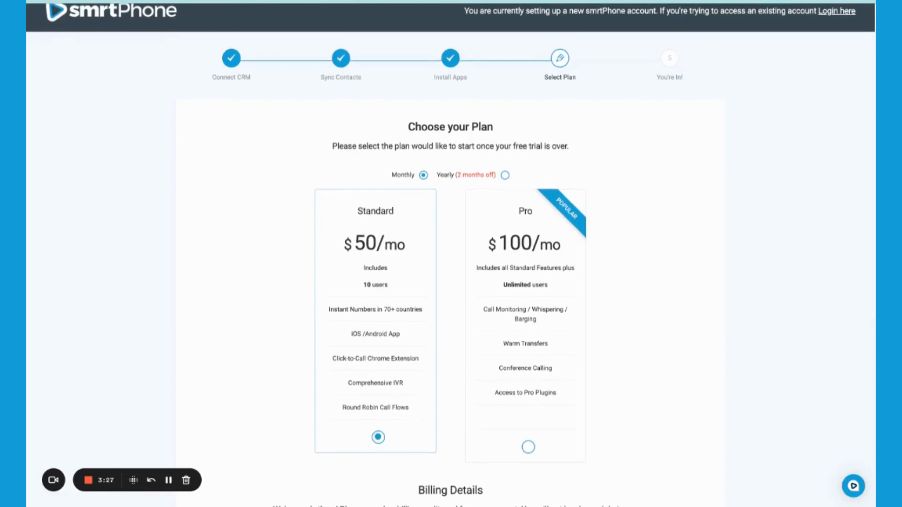
pyautogui.scroll(-3)
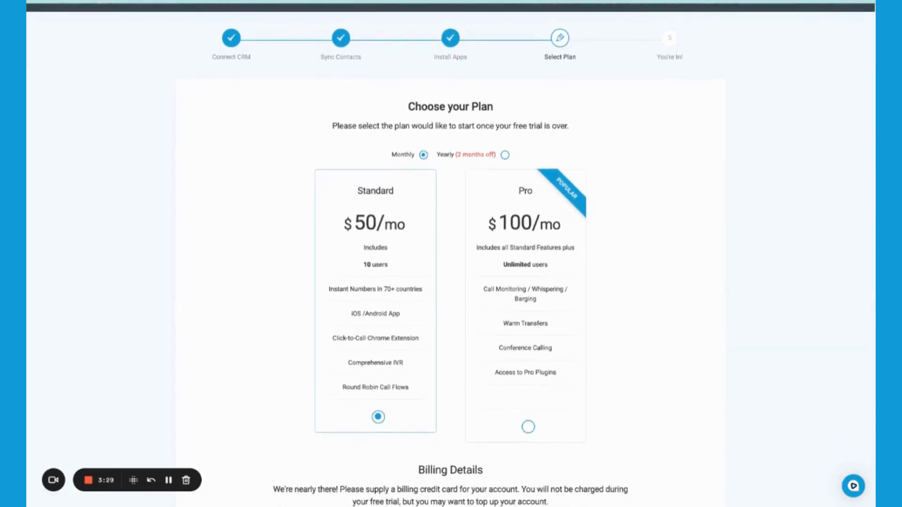
pyautogui.scroll(-3)
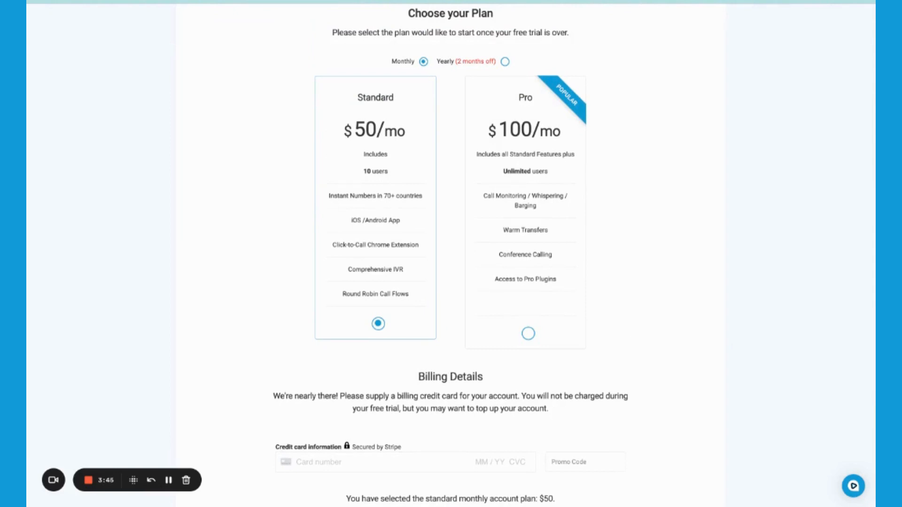
pyautogui.moveTo(651, 271)
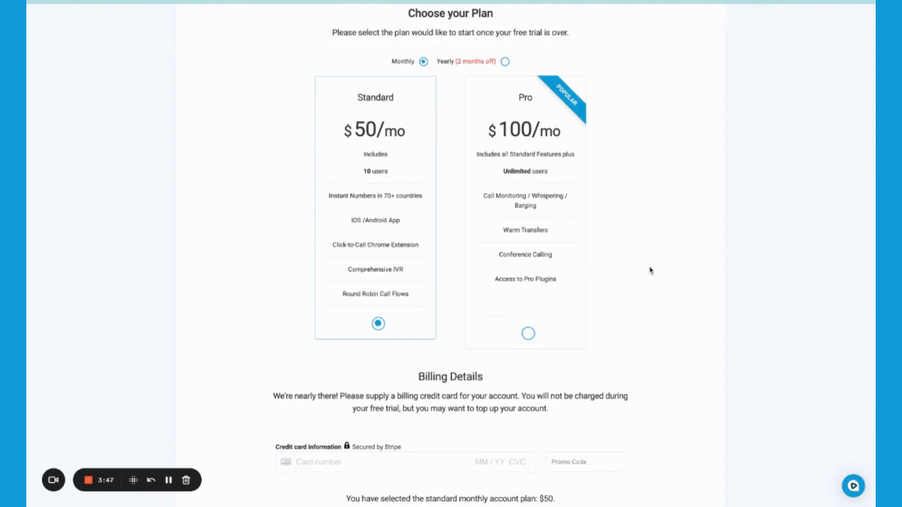
pyautogui.click(507, 62)
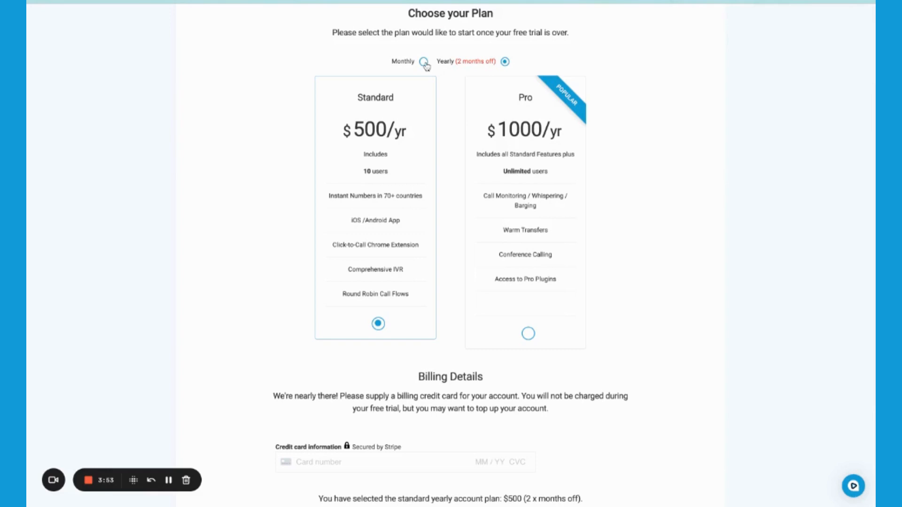
pyautogui.click(423, 61)
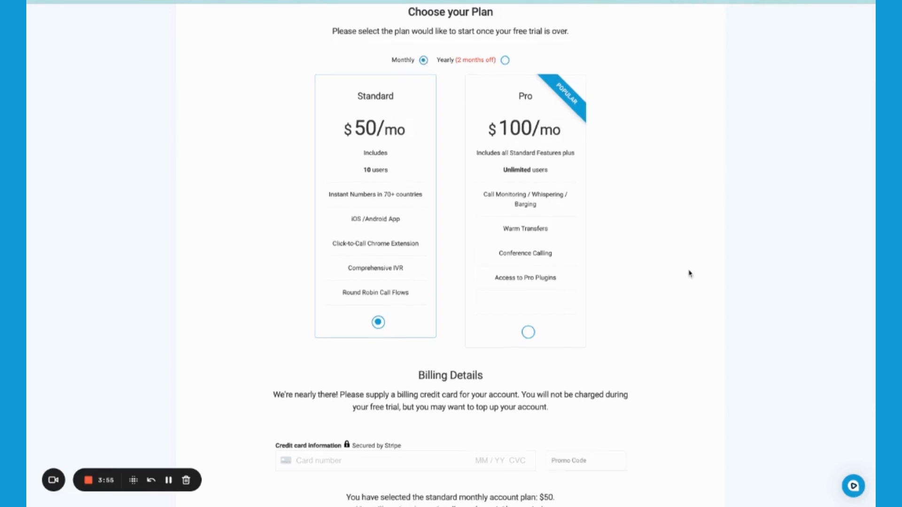
pyautogui.scroll(-3)
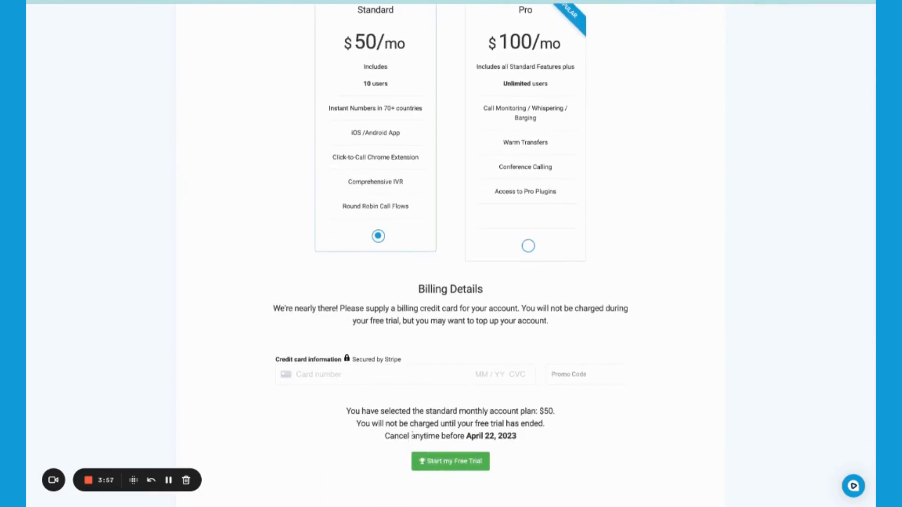
pyautogui.moveTo(167, 481)
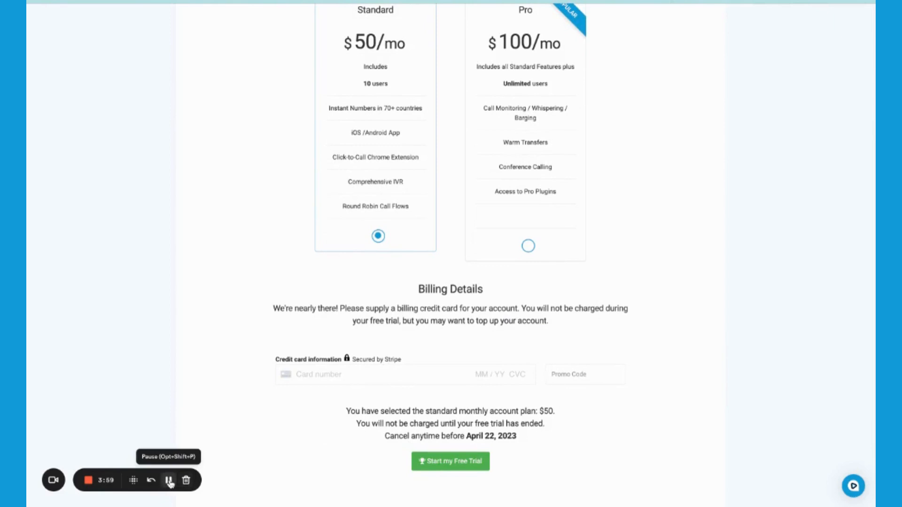
pyautogui.click(169, 481)
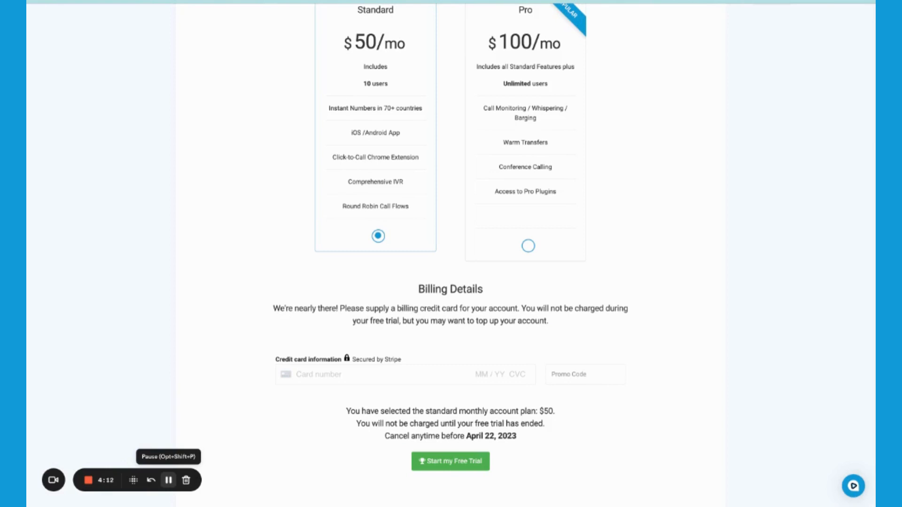
pyautogui.click(450, 461)
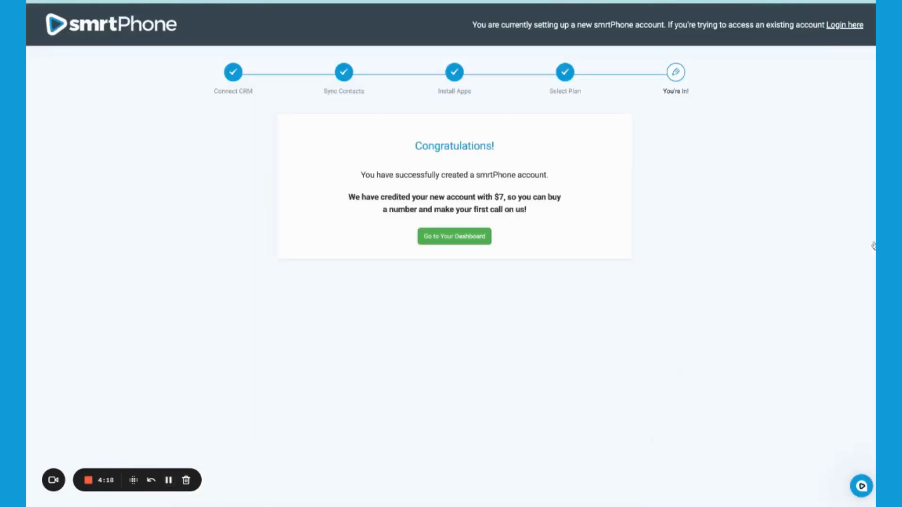
pyautogui.moveTo(401, 168)
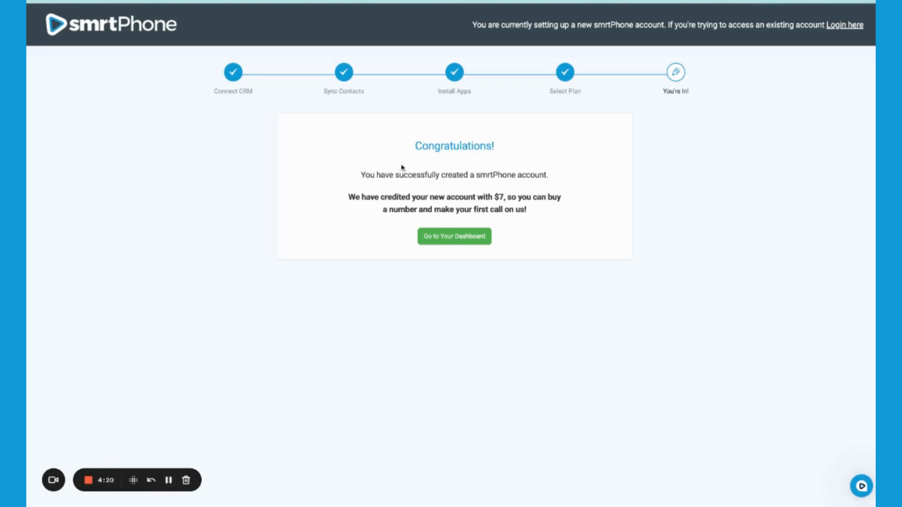
pyautogui.moveTo(551, 154)
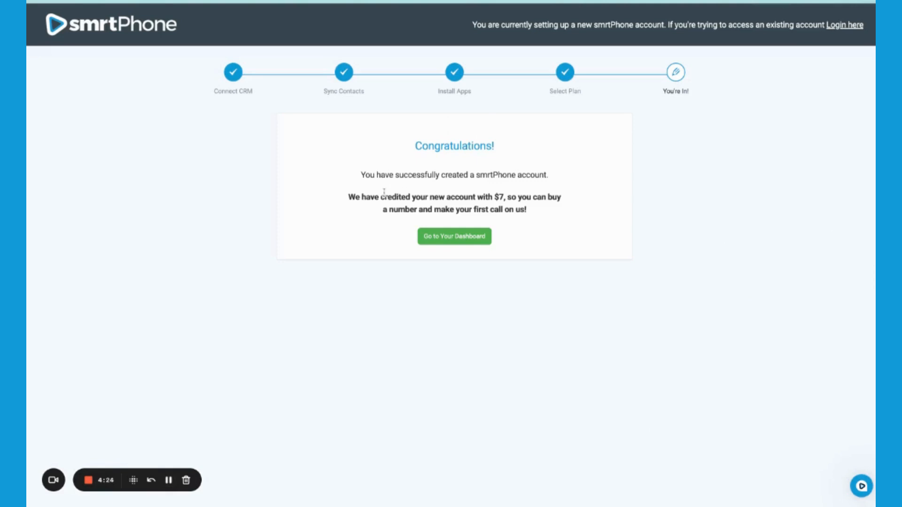
# Highlight the $7 credit message, then go to the new account's dashboard.
pyautogui.moveTo(379, 197); pyautogui.dragTo(505, 196)
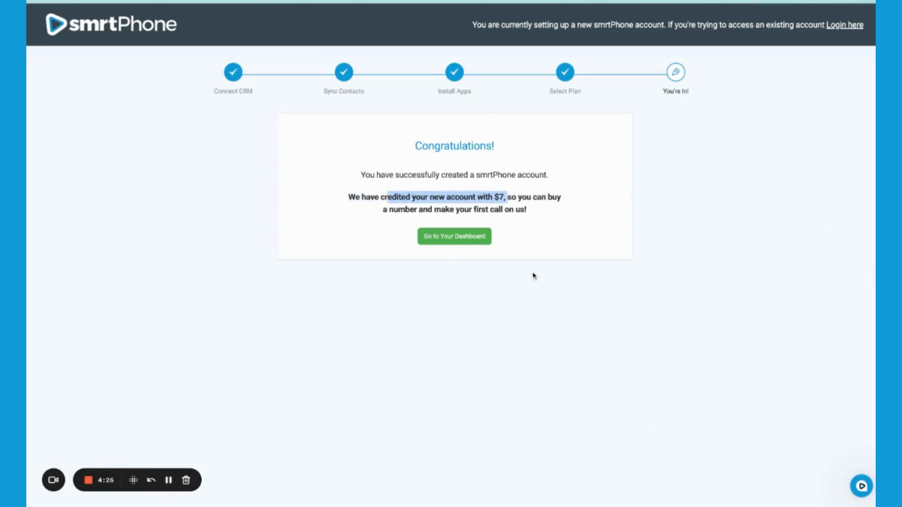
pyautogui.moveTo(469, 246)
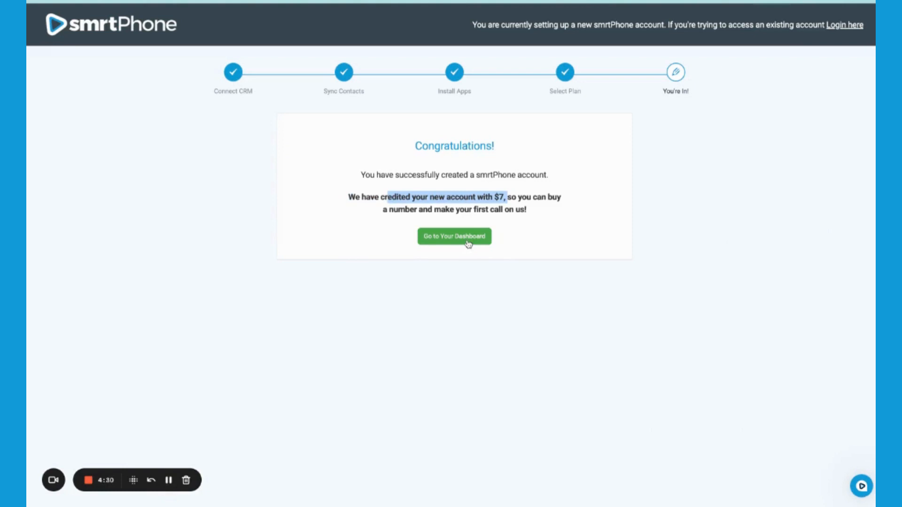
pyautogui.click(454, 237)
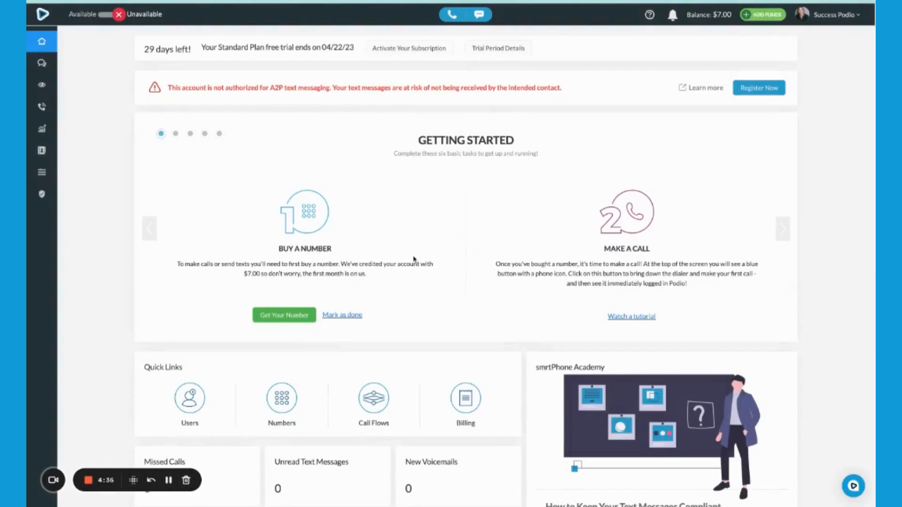
pyautogui.moveTo(547, 119)
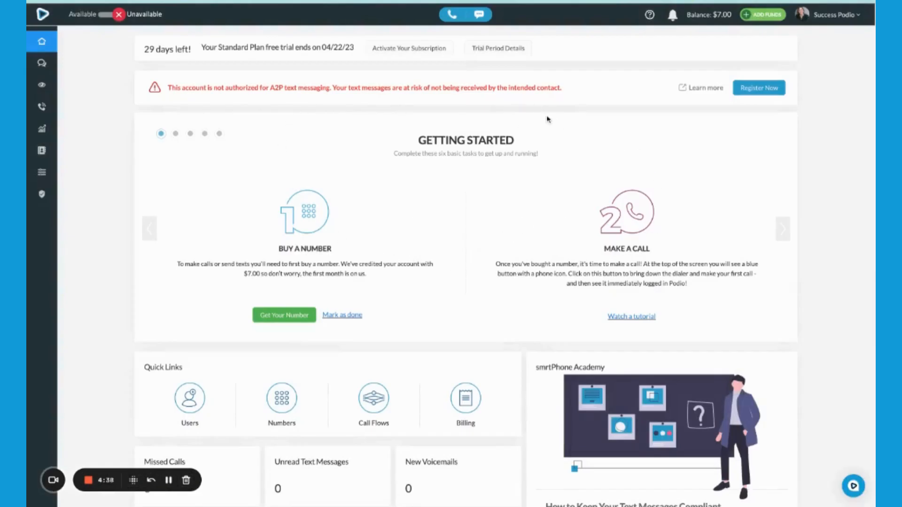
pyautogui.moveTo(539, 130)
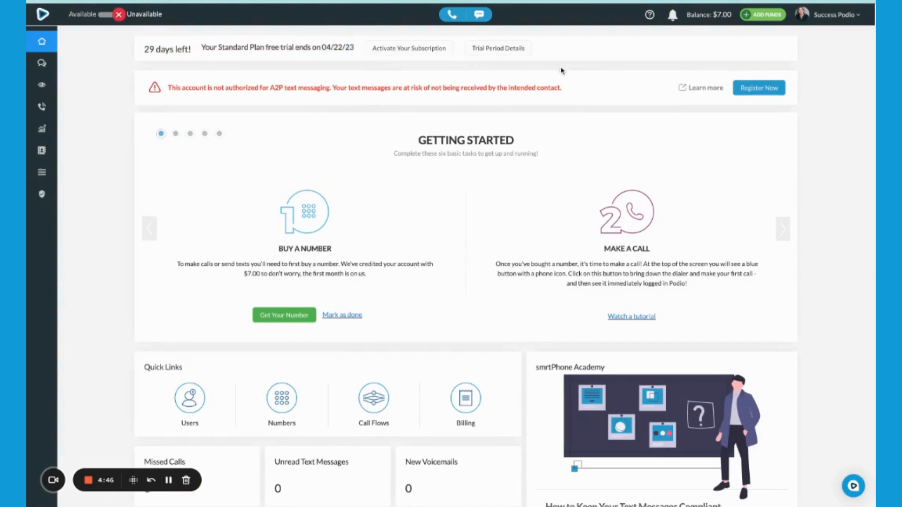
pyautogui.click(497, 48)
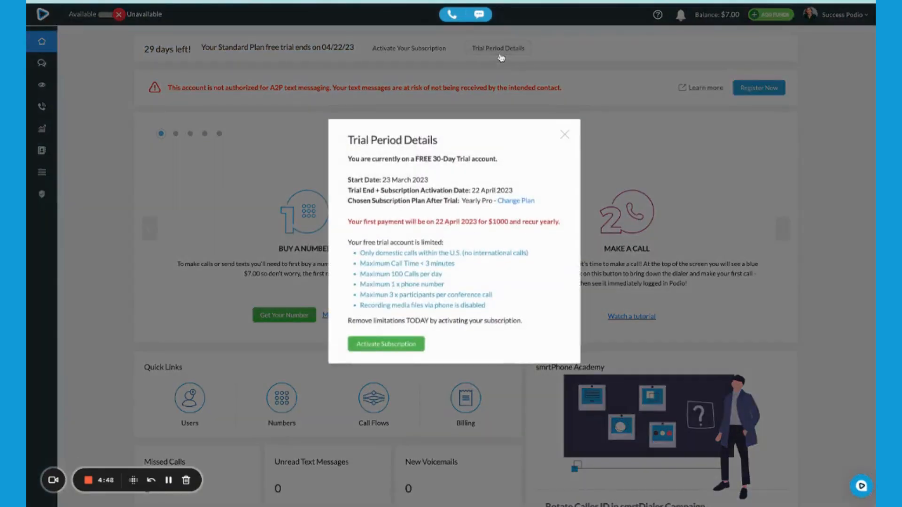
pyautogui.click(565, 135)
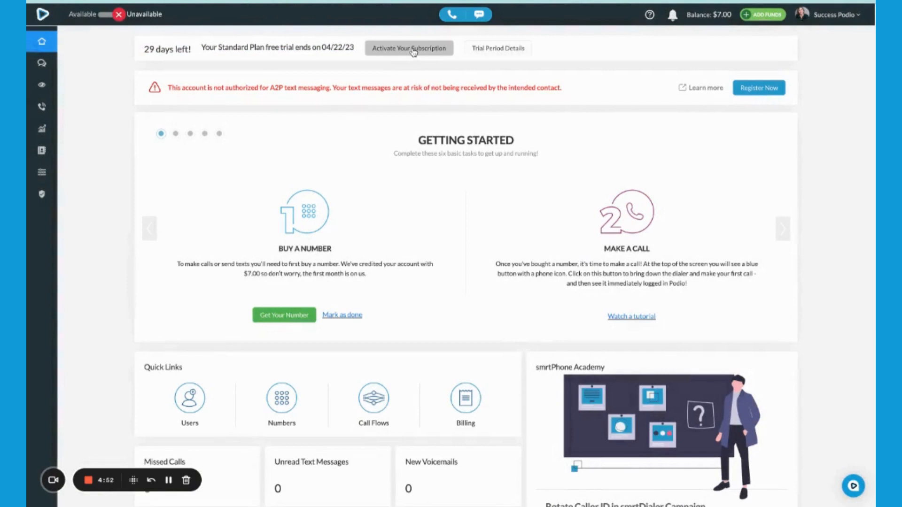
pyautogui.moveTo(43, 172)
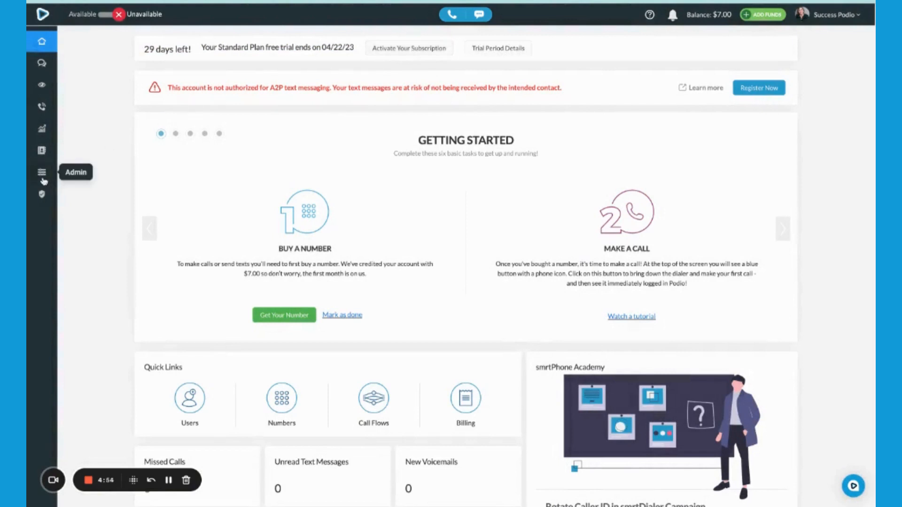
# Open Admin and view Podio Setup showing the Contacts and Communications apps.
pyautogui.click(41, 170)
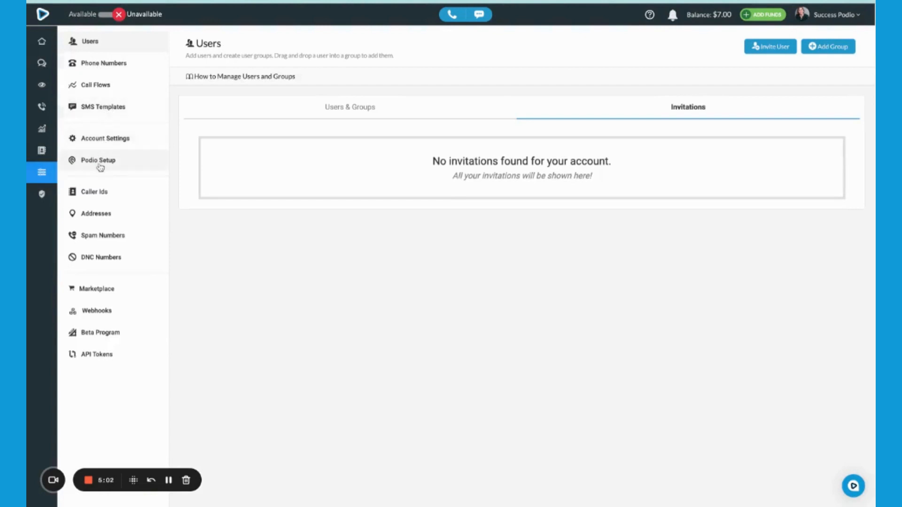
pyautogui.click(98, 160)
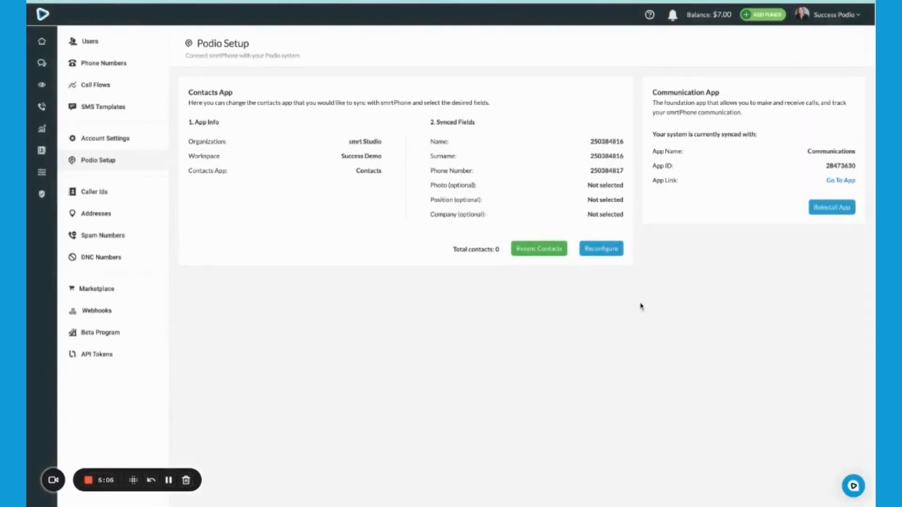
pyautogui.moveTo(125, 189)
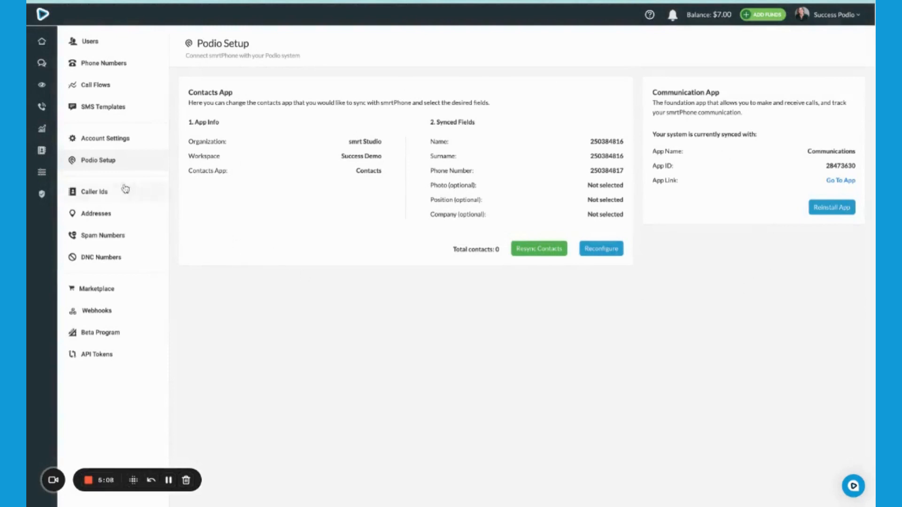
pyautogui.moveTo(178, 483)
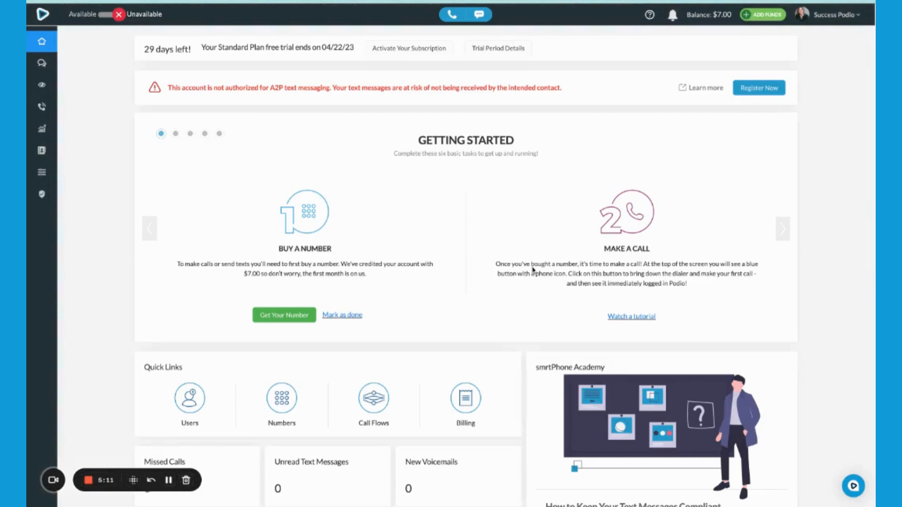
pyautogui.moveTo(401, 58)
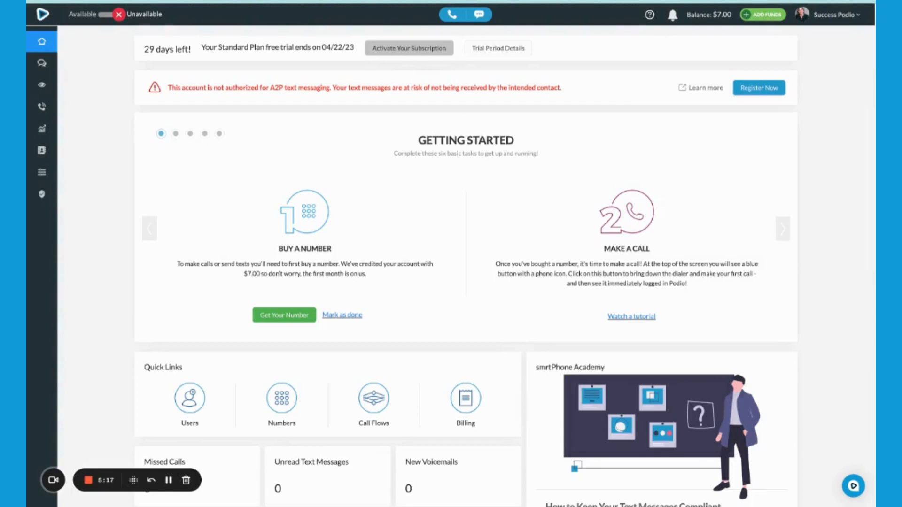
# Choose Activate Your Subscription in the dashboard banner to raise the confirmation prompt.
pyautogui.click(409, 48)
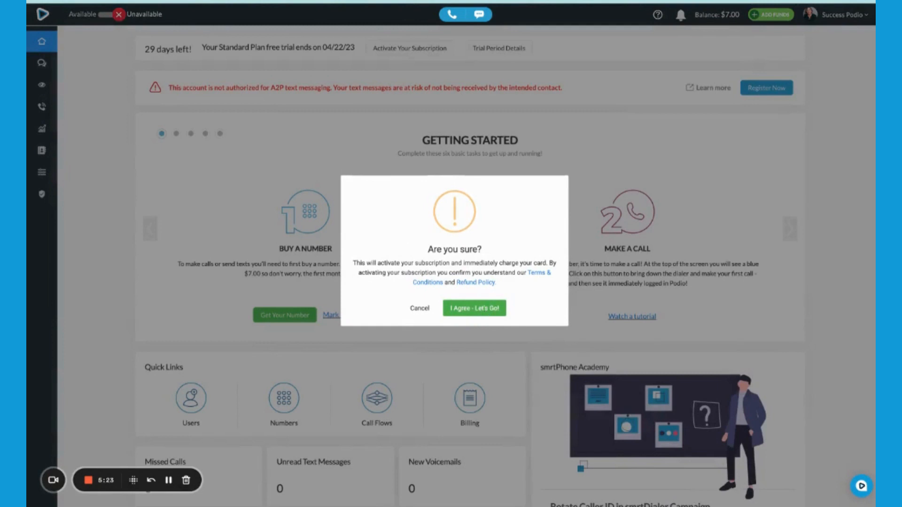
pyautogui.moveTo(168, 481)
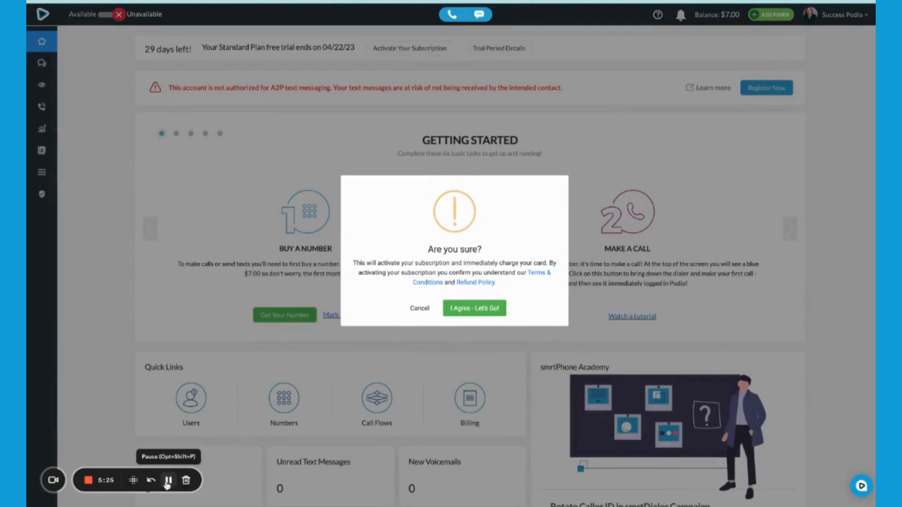